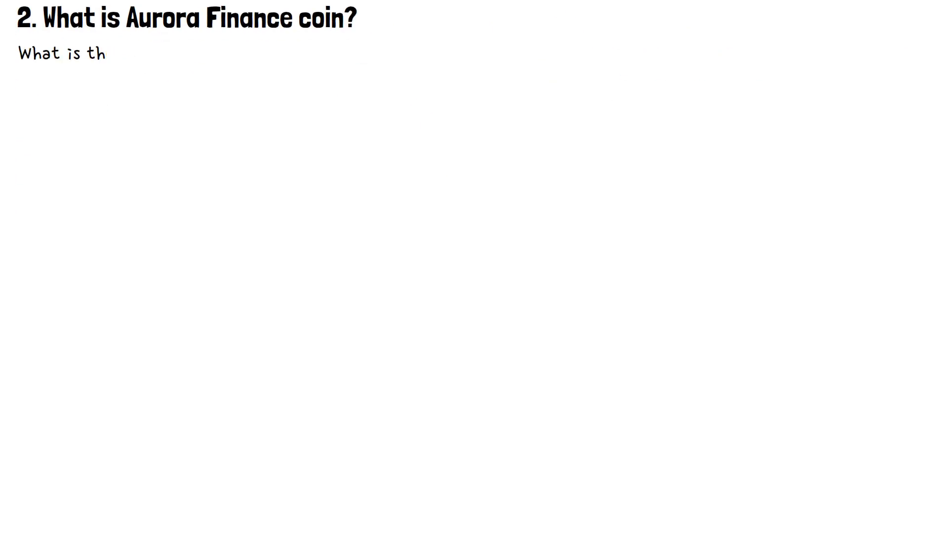
type("e Aurora NEAR Protocol token?")
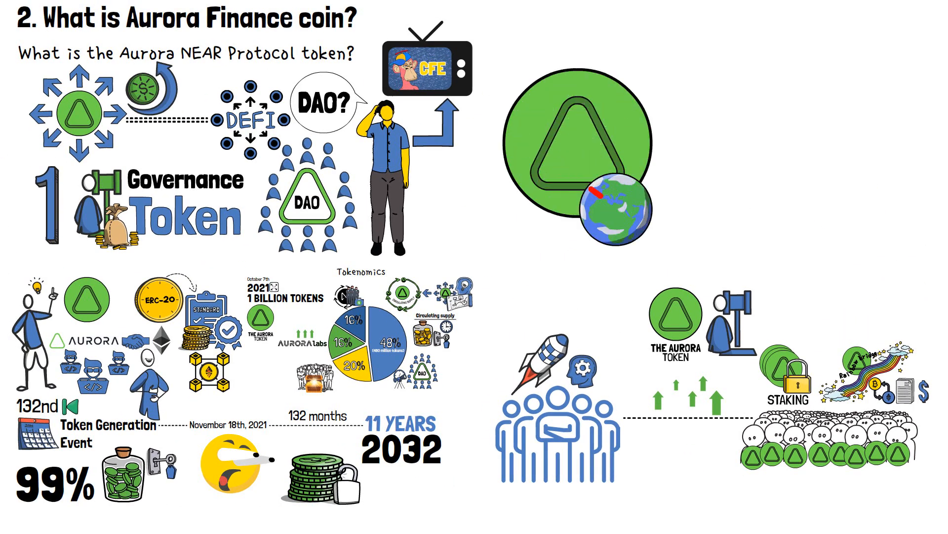
left_click(616, 212)
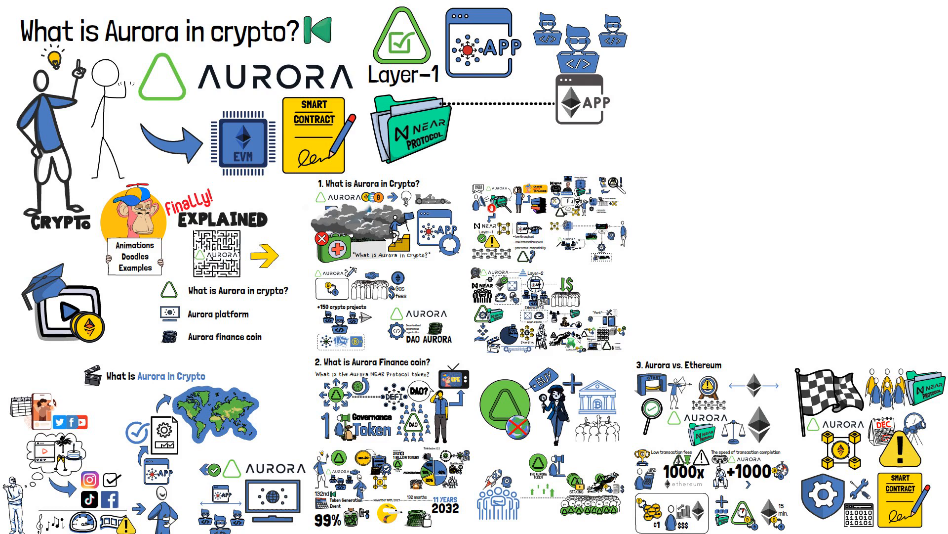
mouse_move(466, 132)
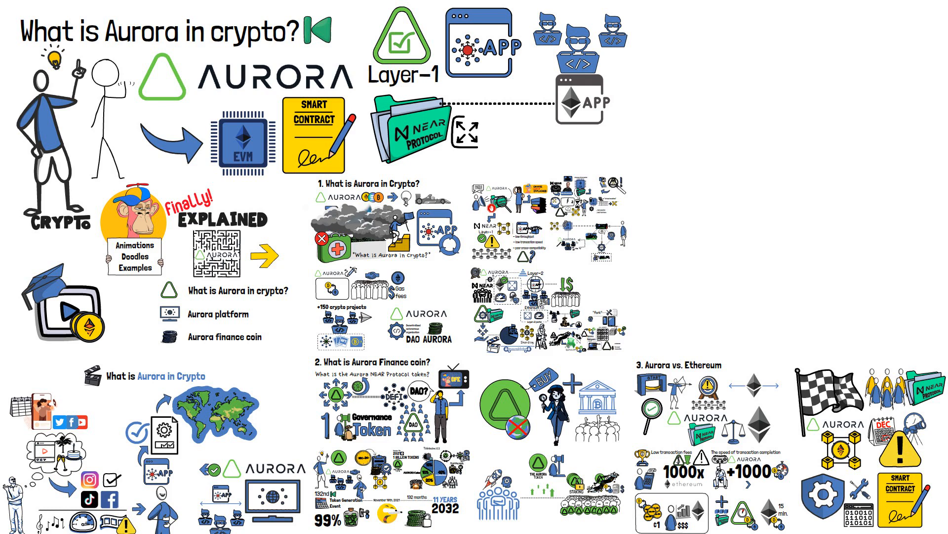